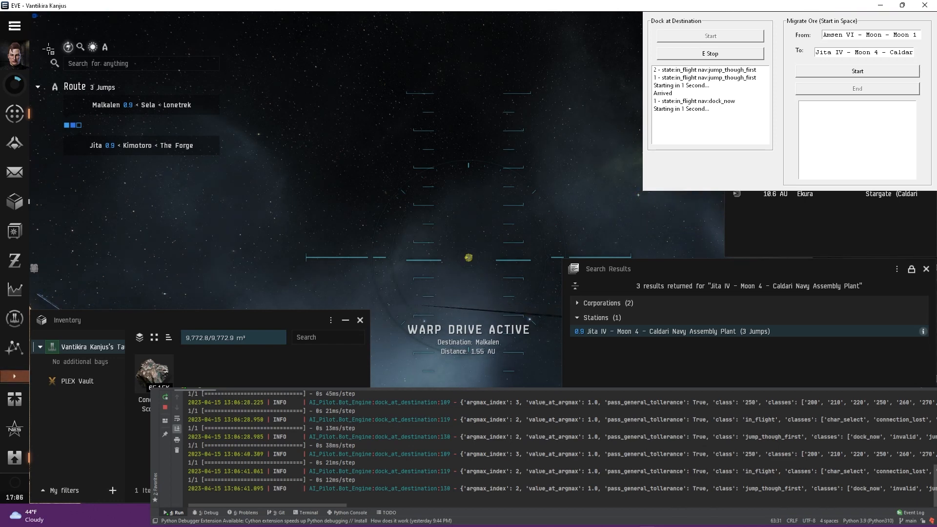
# Show the next route jump's context menu while warping, then switch to Main_UI.py in PyCharm.
pyautogui.rightClick(141, 104)
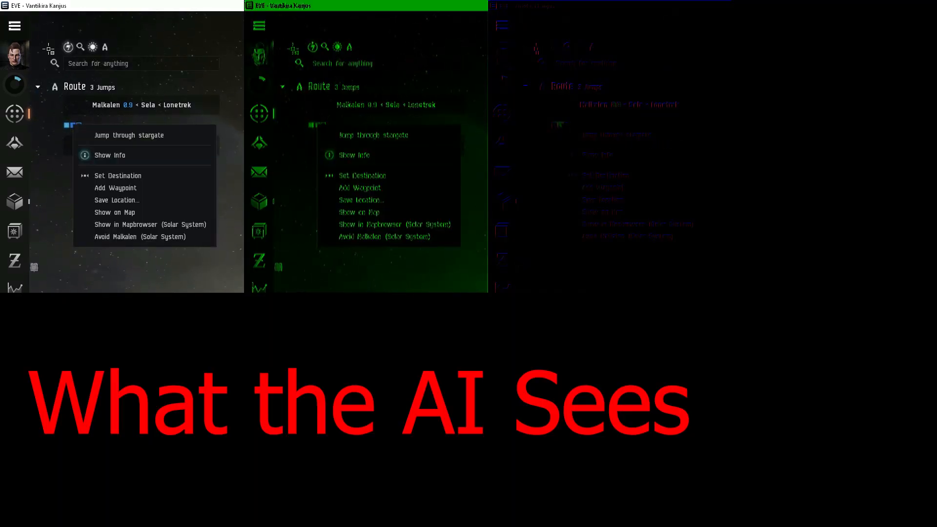
pyautogui.click(116, 188)
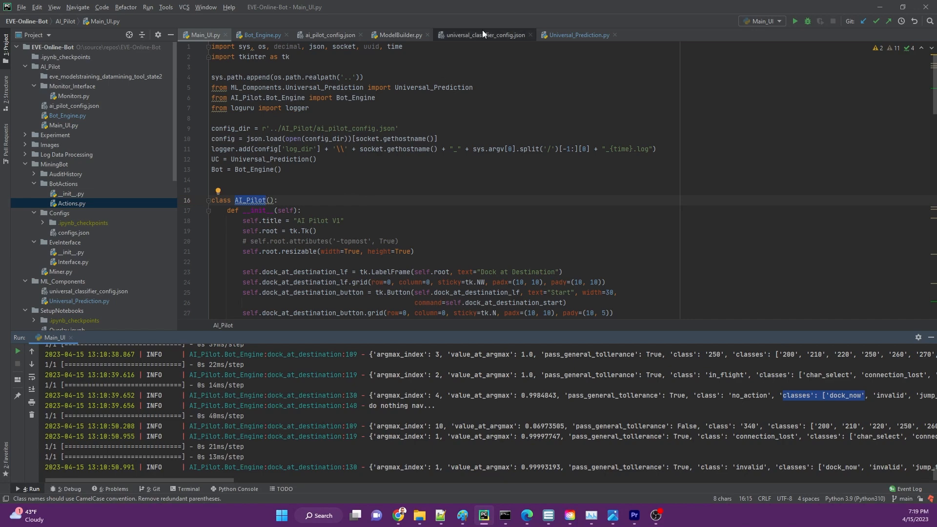
# Review universal_classifier_config.json, then scroll through the Main_UI.py code.
pyautogui.click(483, 35)
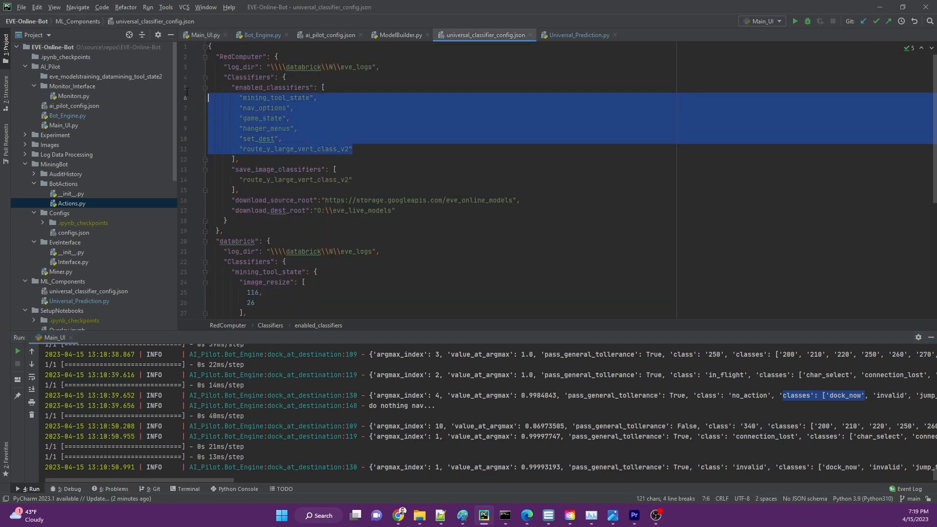
pyautogui.click(204, 35)
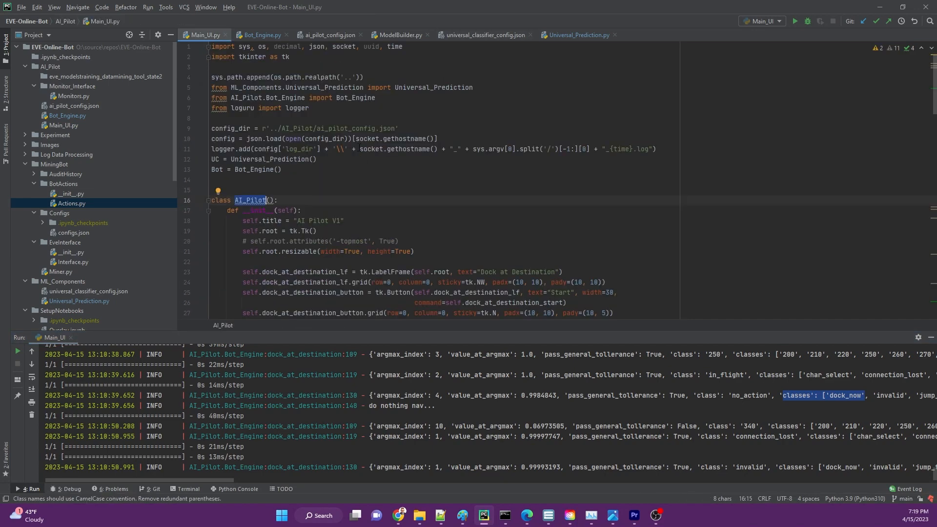
pyautogui.scroll(-3)
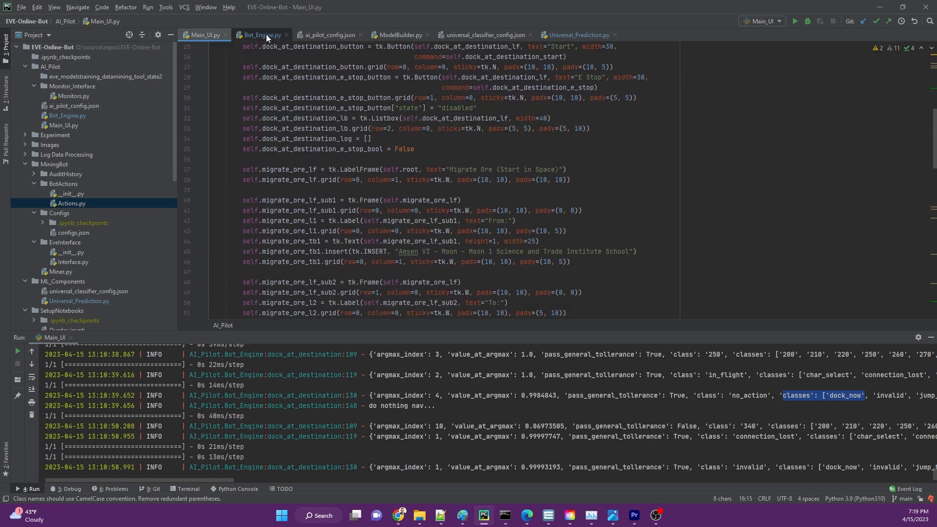
# Open Bot_Engine.py and scroll to the move_ore routine.
pyautogui.click(260, 35)
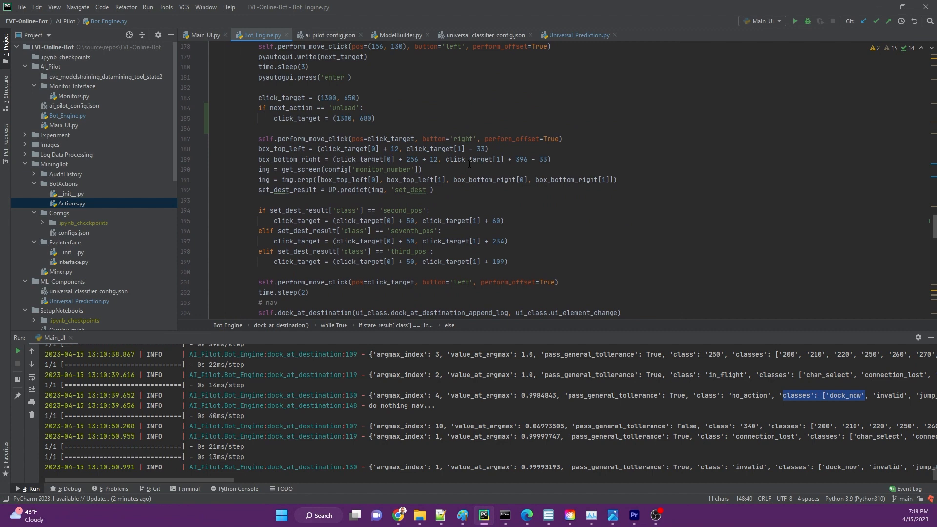
pyautogui.scroll(3)
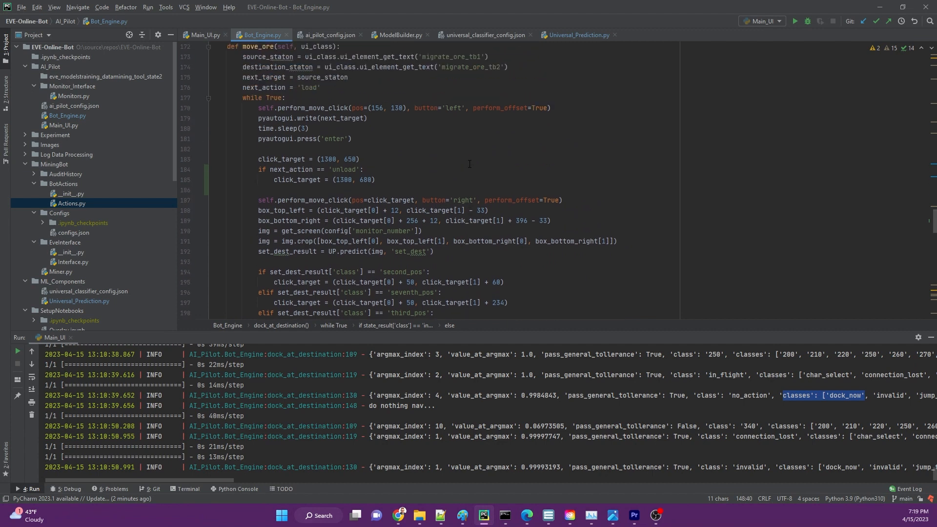
pyautogui.scroll(3)
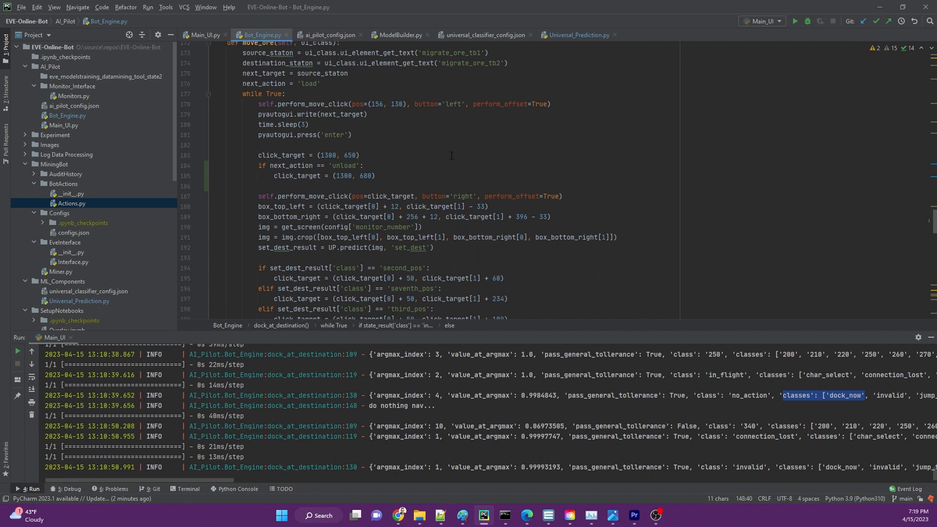
pyautogui.scroll(-3)
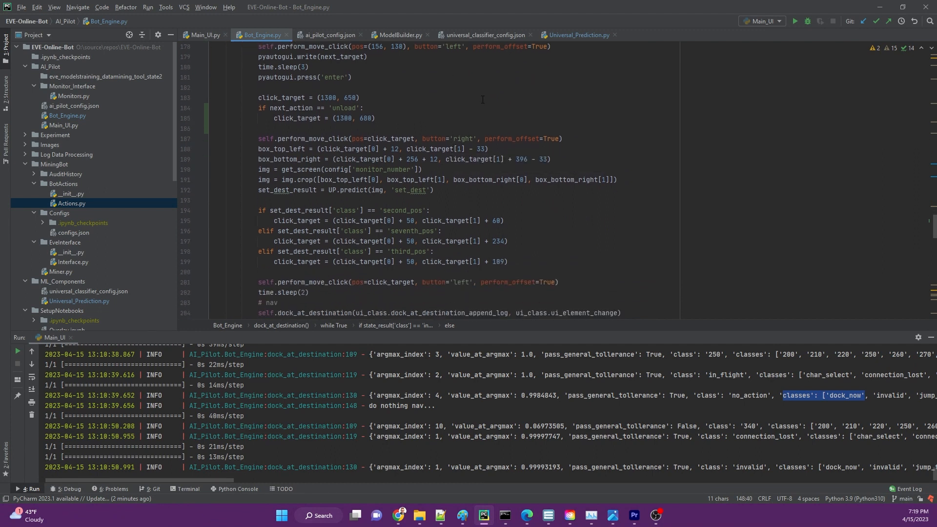
pyautogui.scroll(3)
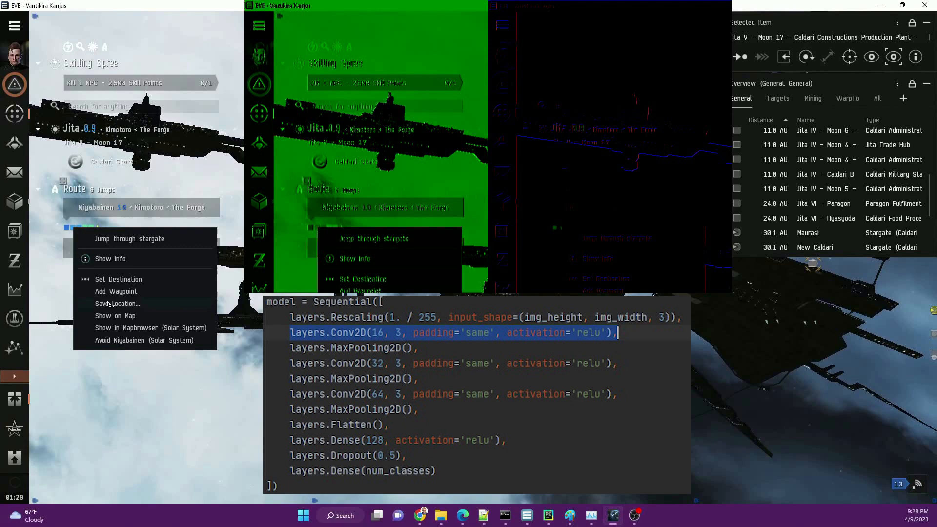
# Show the Niyabainen route jump menu, then return to the enabled classifiers list.
pyautogui.click(117, 291)
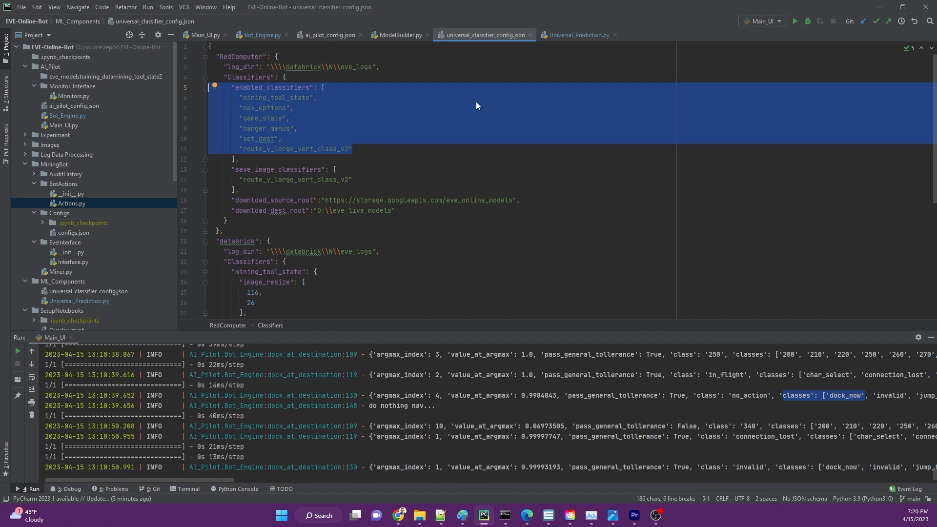
# Review Universal_Prediction.py up to download_model, then bring up the eve_online_models bucket.
pyautogui.click(577, 35)
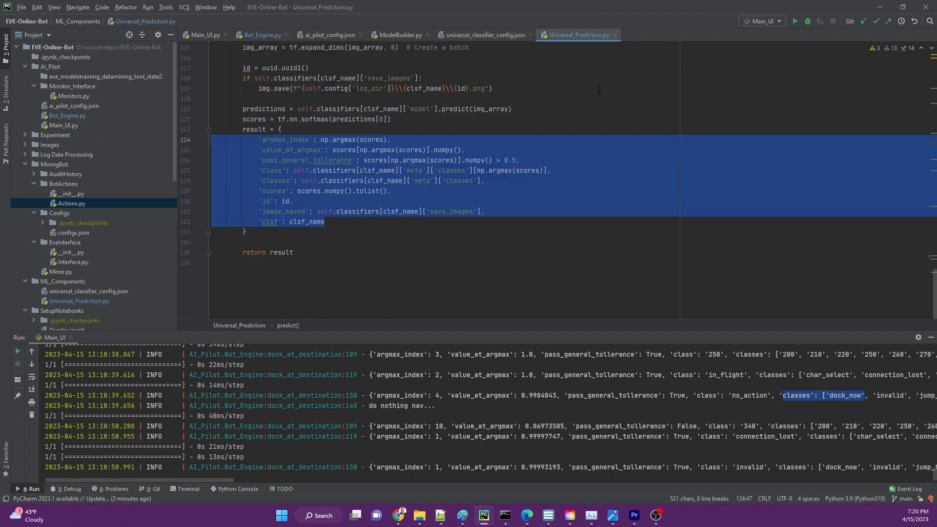
pyautogui.scroll(3)
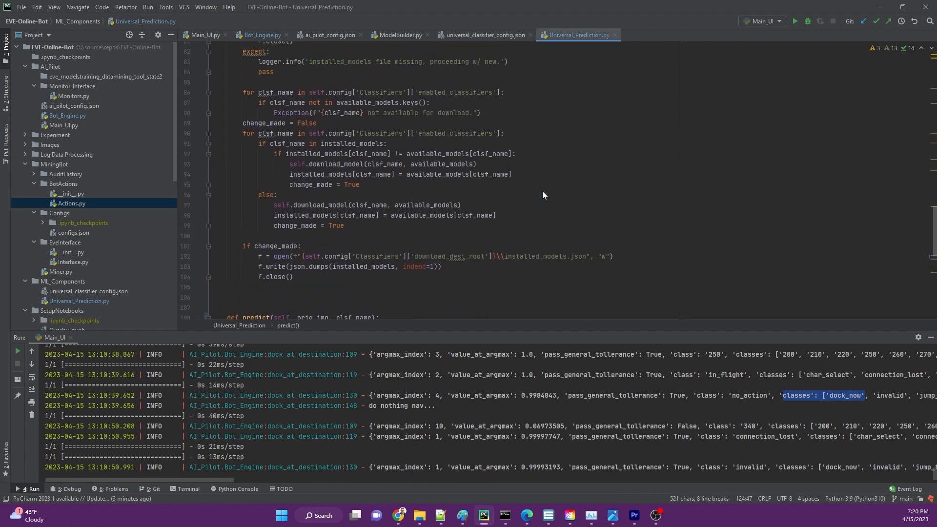
pyautogui.scroll(3)
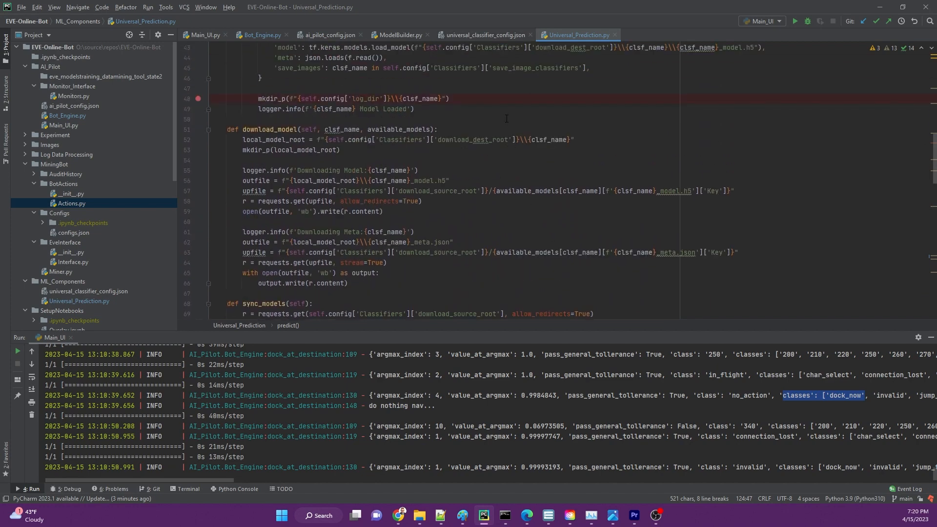
pyautogui.click(485, 34)
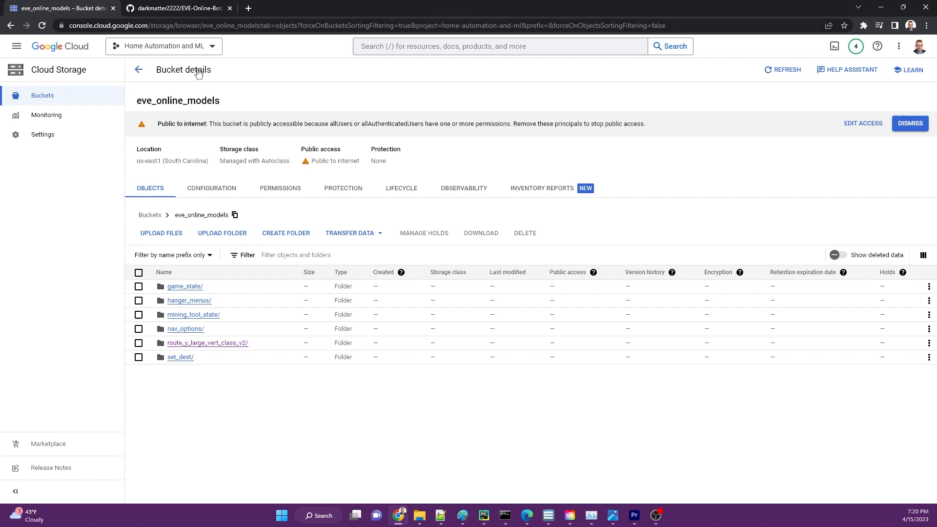
pyautogui.moveTo(249, 284)
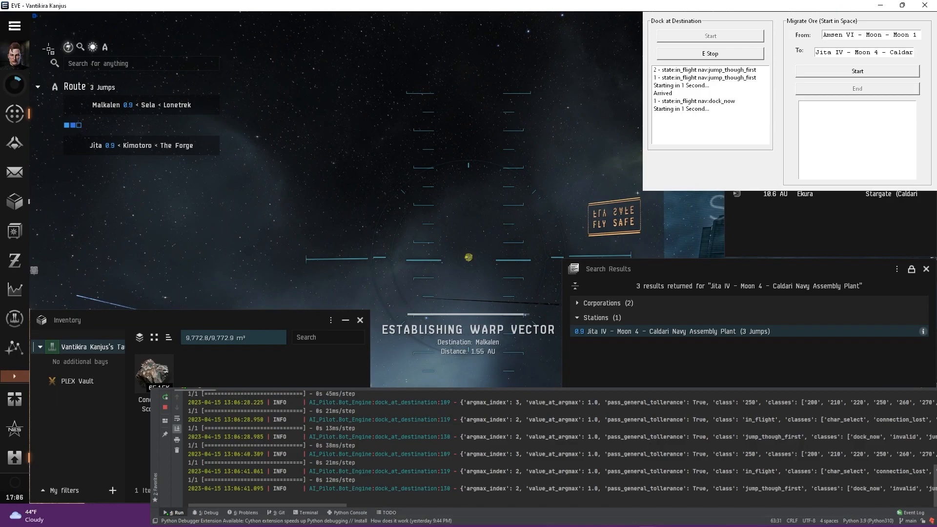
# View the bucket's model folders, then bring up UniversalTrainer.ipynb in JupyterLab.
pyautogui.click(483, 516)
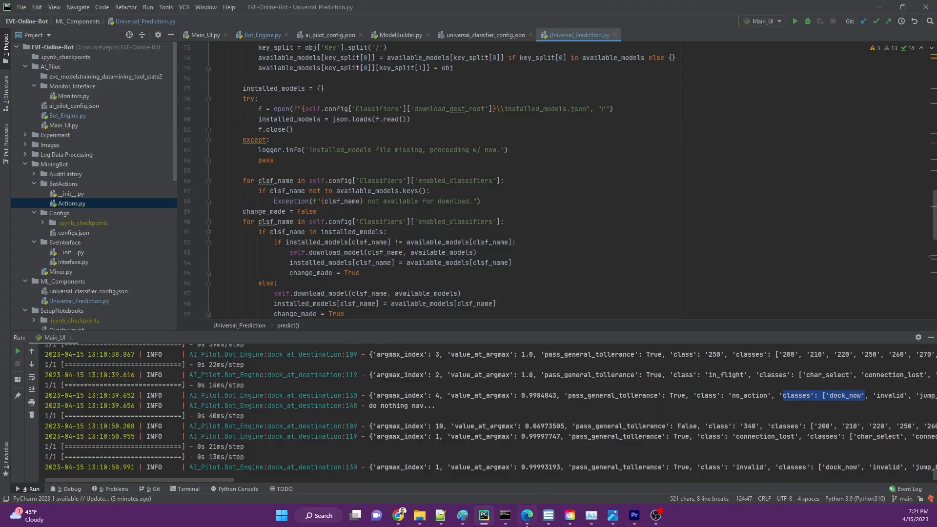
pyautogui.click(527, 519)
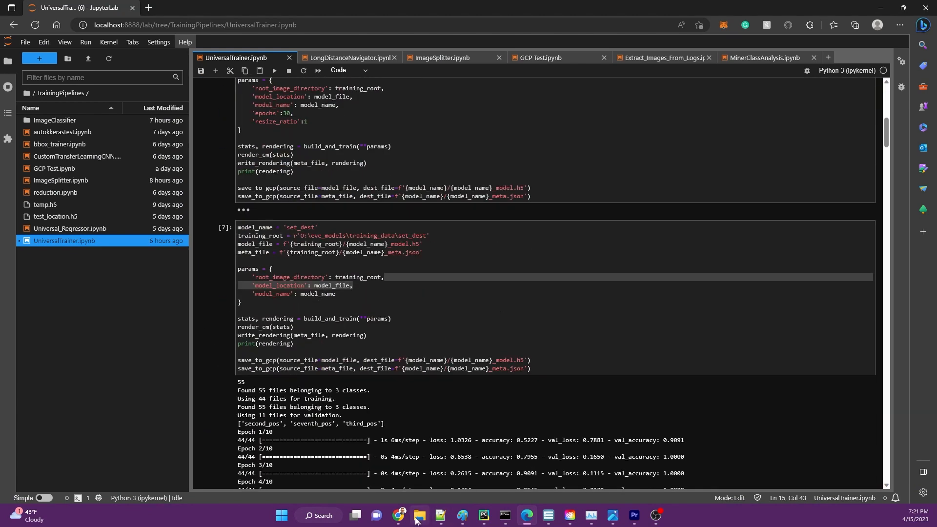
# Scroll past the set_dest ten-epoch training log to the confusion matrix heatmap.
pyautogui.scroll(-3)
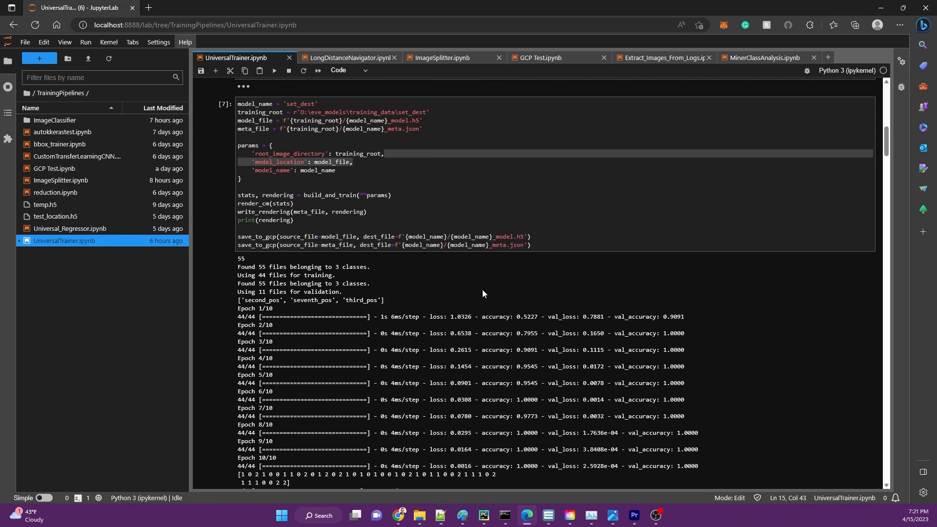
pyautogui.scroll(-3)
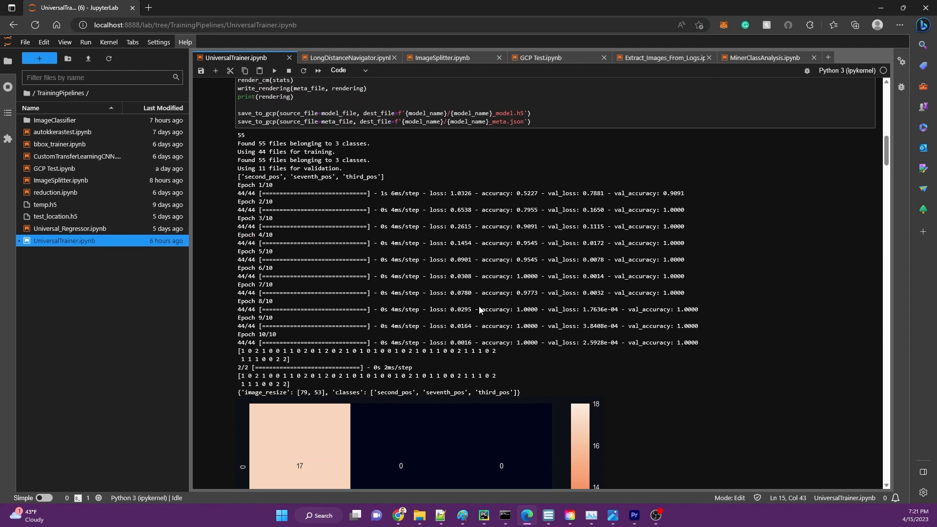
pyautogui.scroll(-3)
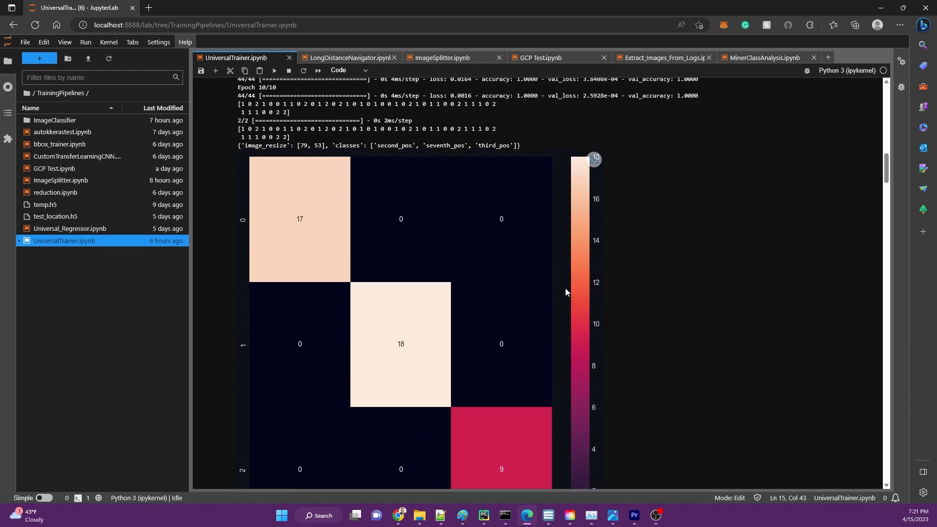
pyautogui.scroll(3)
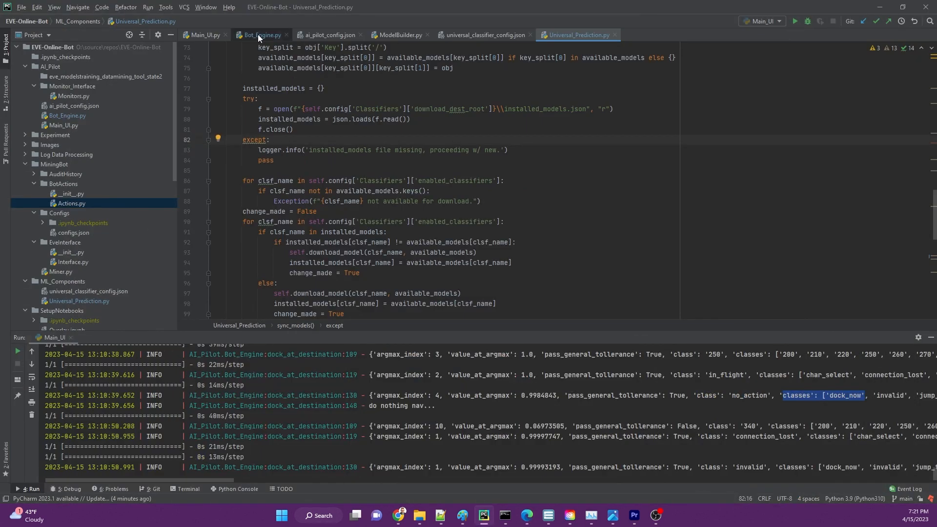
# Open Bot_Engine.py at the dock_at_destination nav_result branches.
pyautogui.click(261, 34)
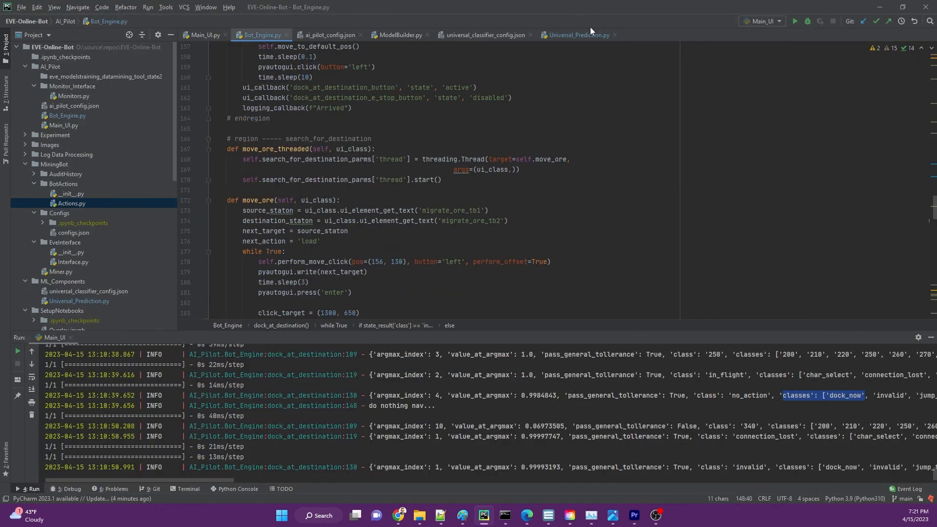
pyautogui.moveTo(576, 34)
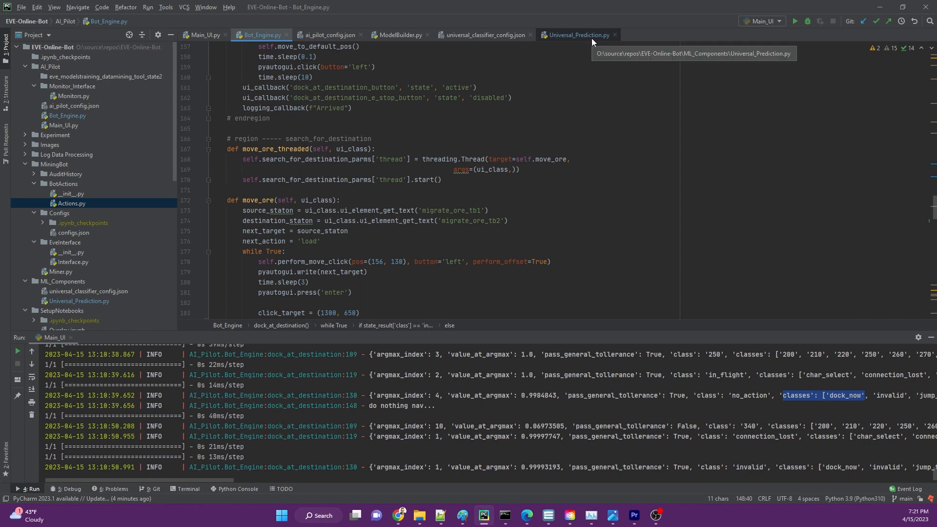
pyautogui.moveTo(453, 115)
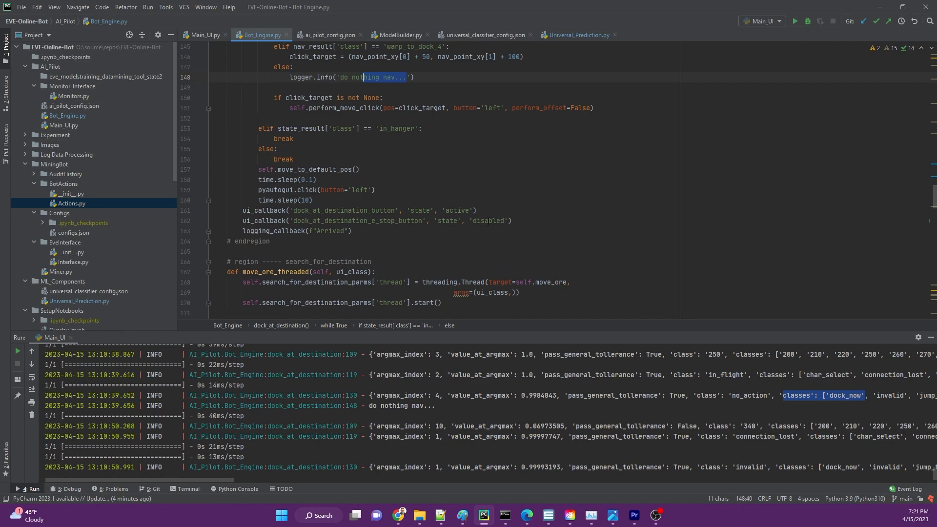
pyautogui.scroll(3)
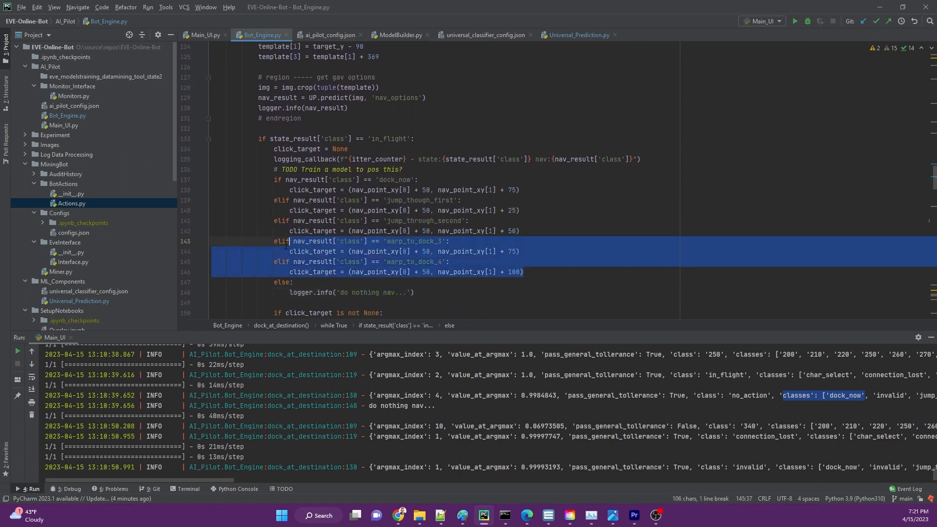
pyautogui.click(470, 221)
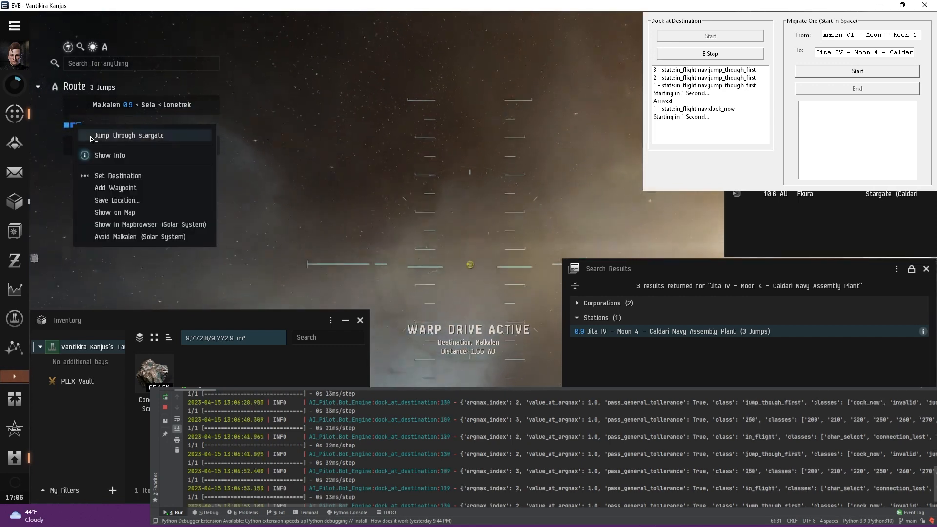
# Point out the jump_through_second branch and select the 'nav_options' classifier name.
pyautogui.click(483, 515)
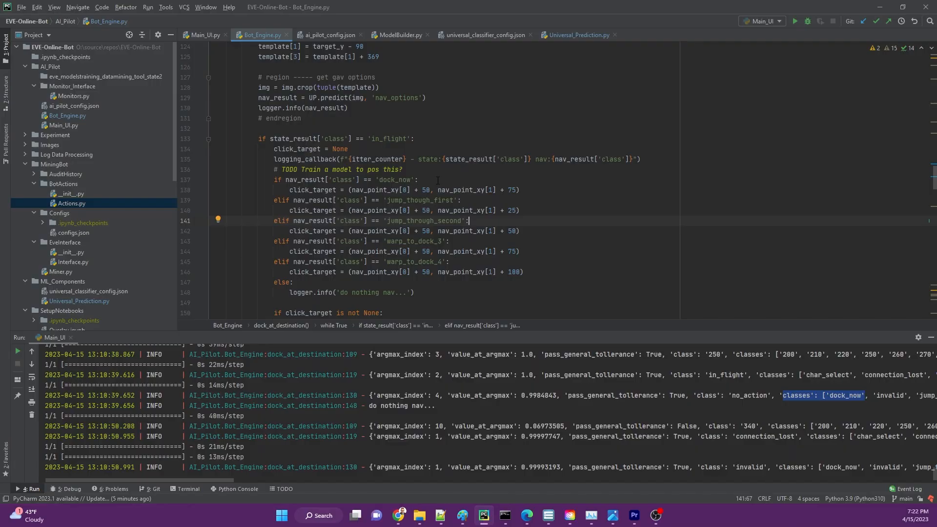
pyautogui.scroll(3)
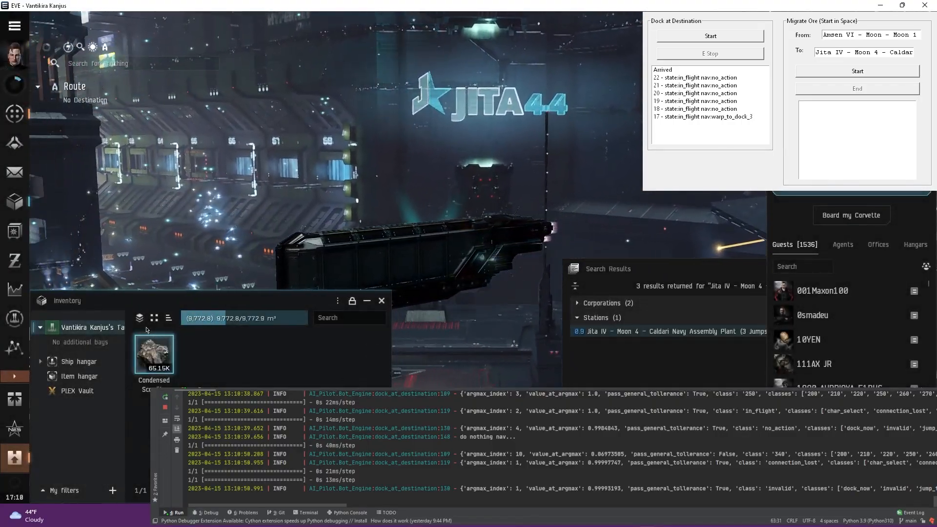
pyautogui.click(484, 516)
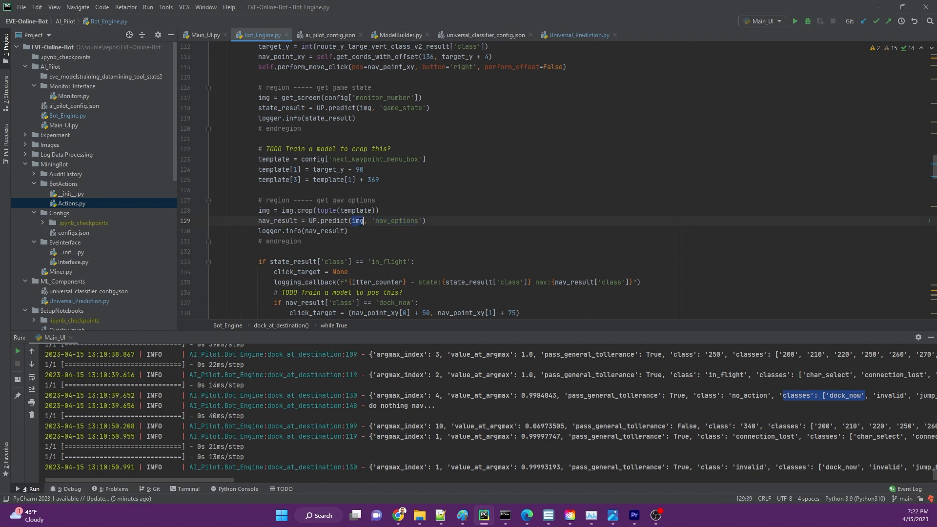
pyautogui.doubleClick(397, 220)
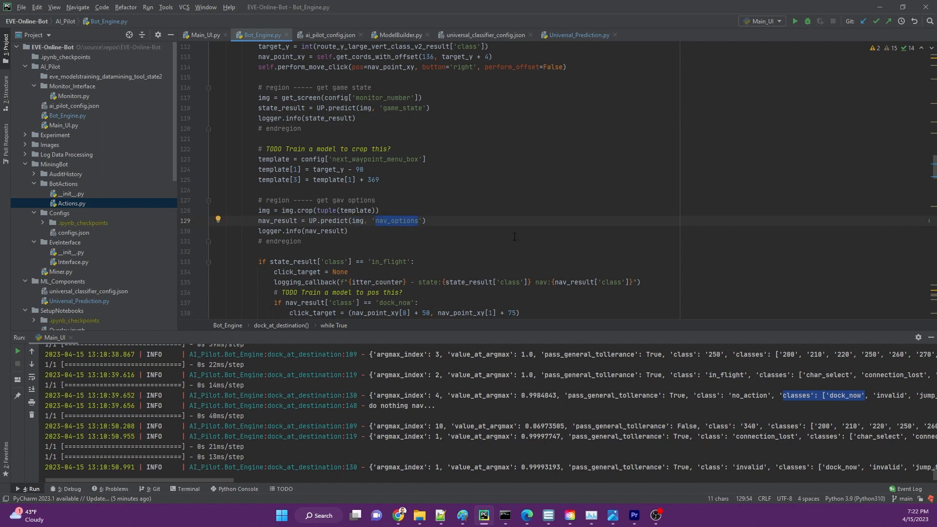
pyautogui.scroll(-3)
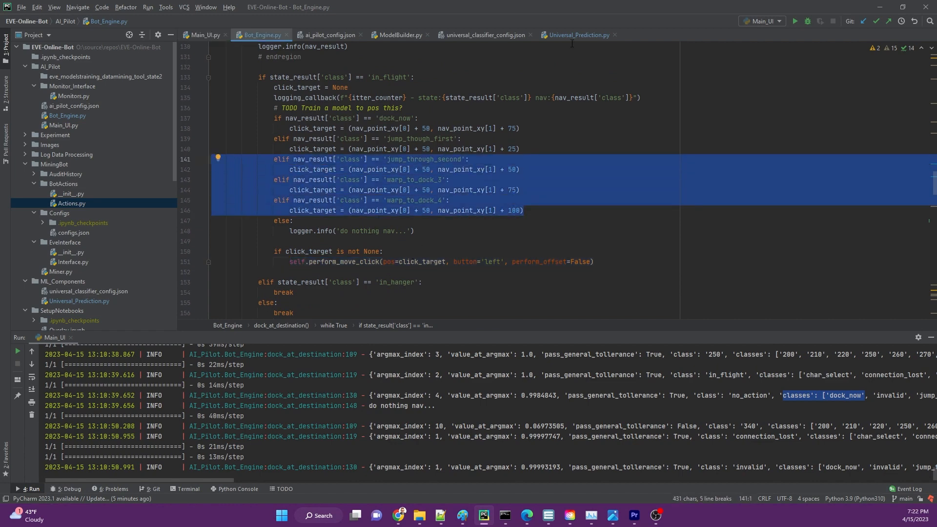
# Show Universal_Prediction.py's predict() method, which resizes images and returns scores and class.
pyautogui.click(578, 34)
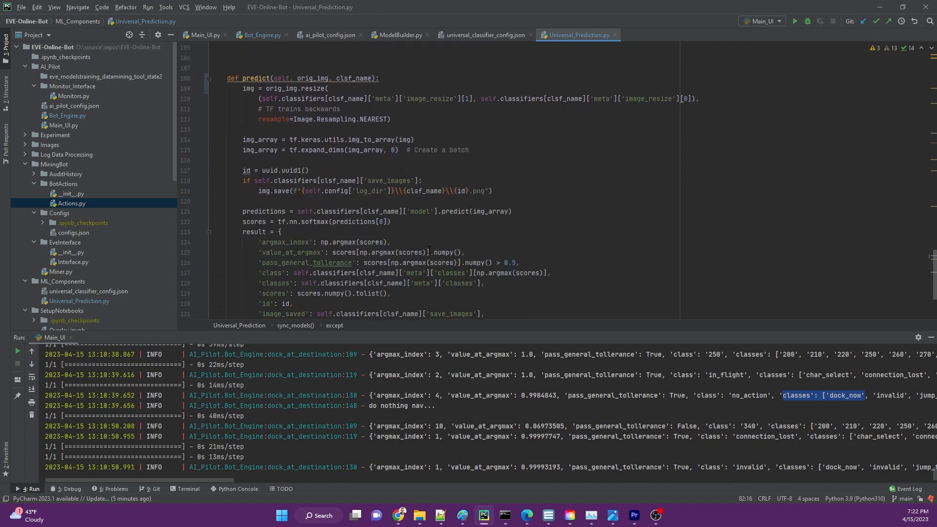
pyautogui.scroll(3)
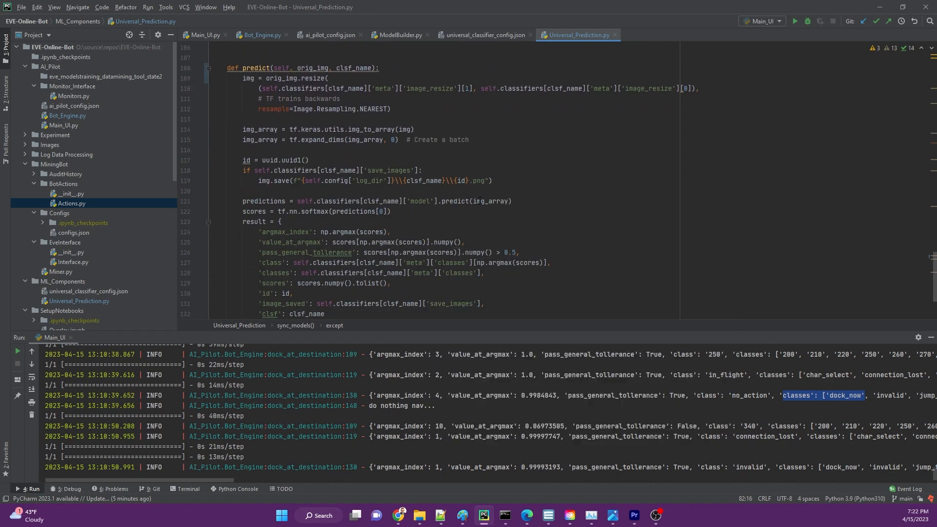
pyautogui.moveTo(533, 295)
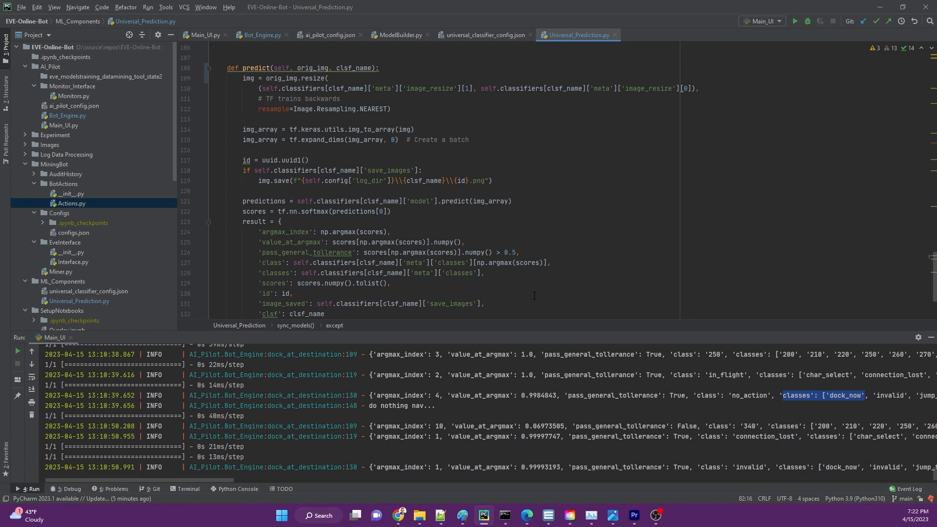
pyautogui.moveTo(494, 295)
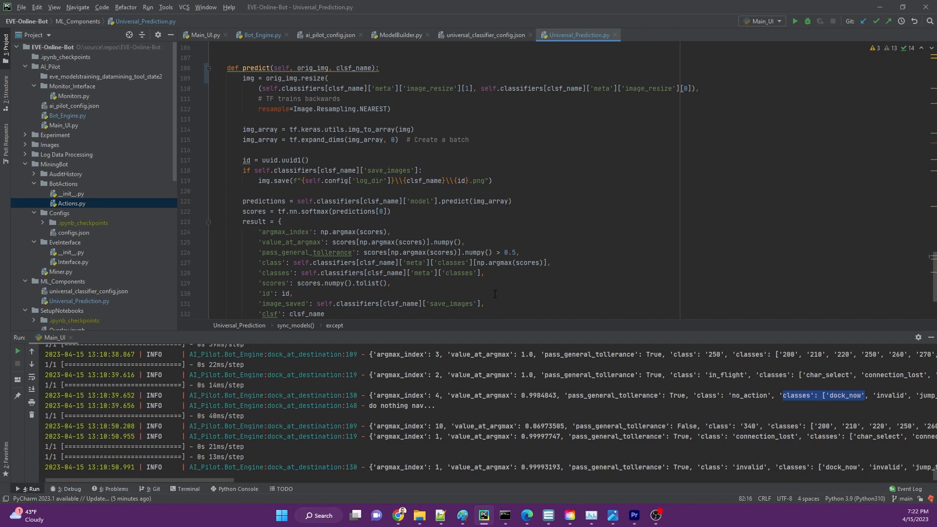
pyautogui.moveTo(564, 262)
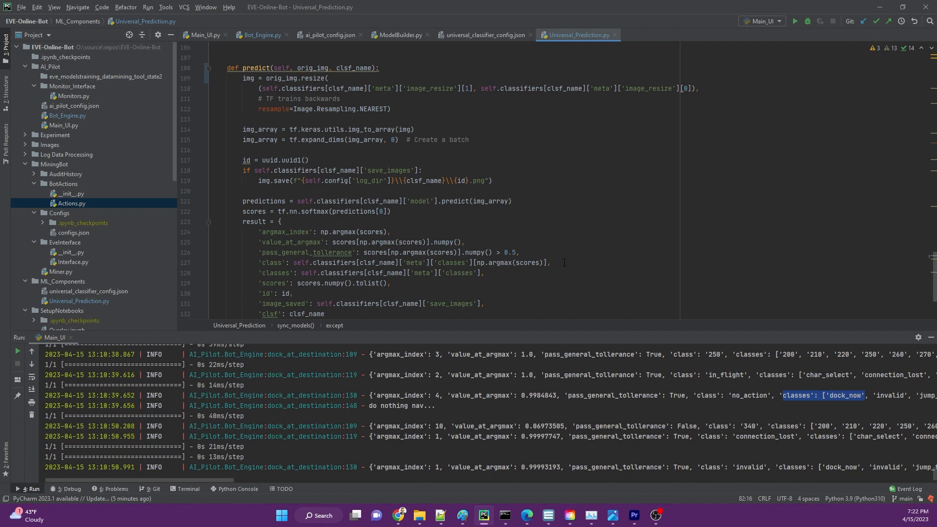
pyautogui.moveTo(578, 263)
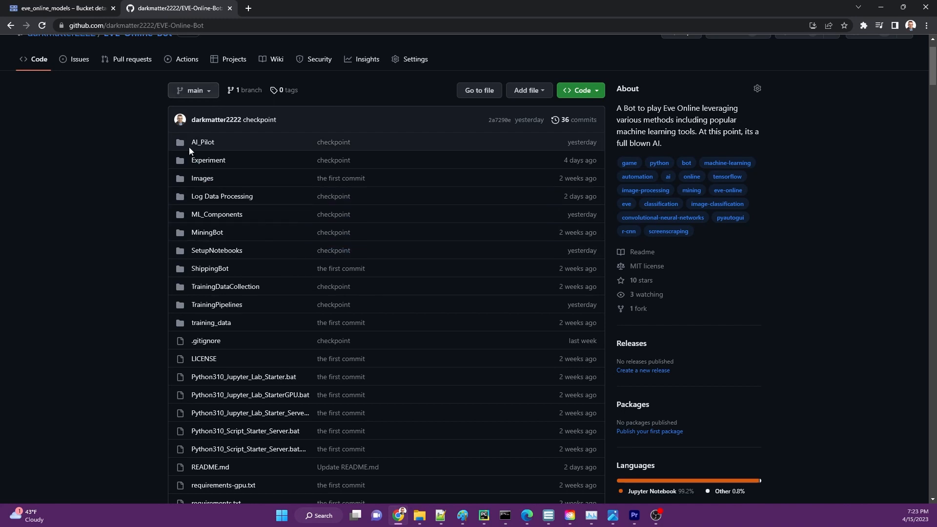
pyautogui.moveTo(488, 236)
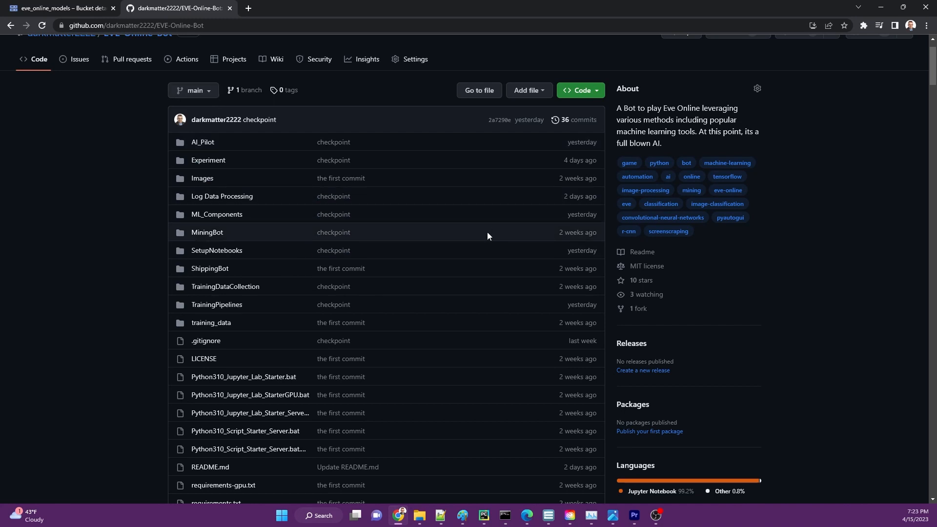